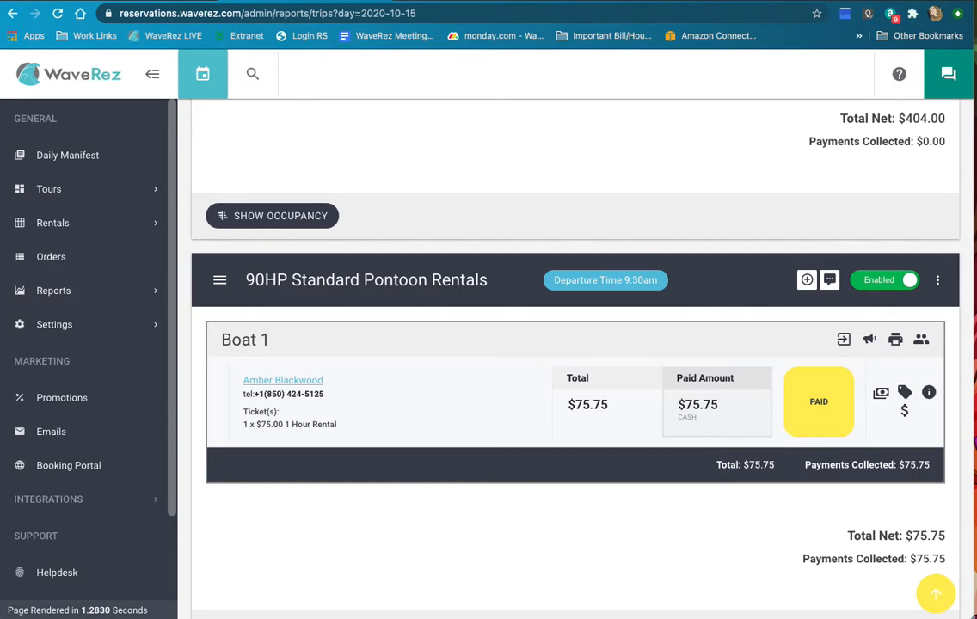
pyautogui.scroll(3)
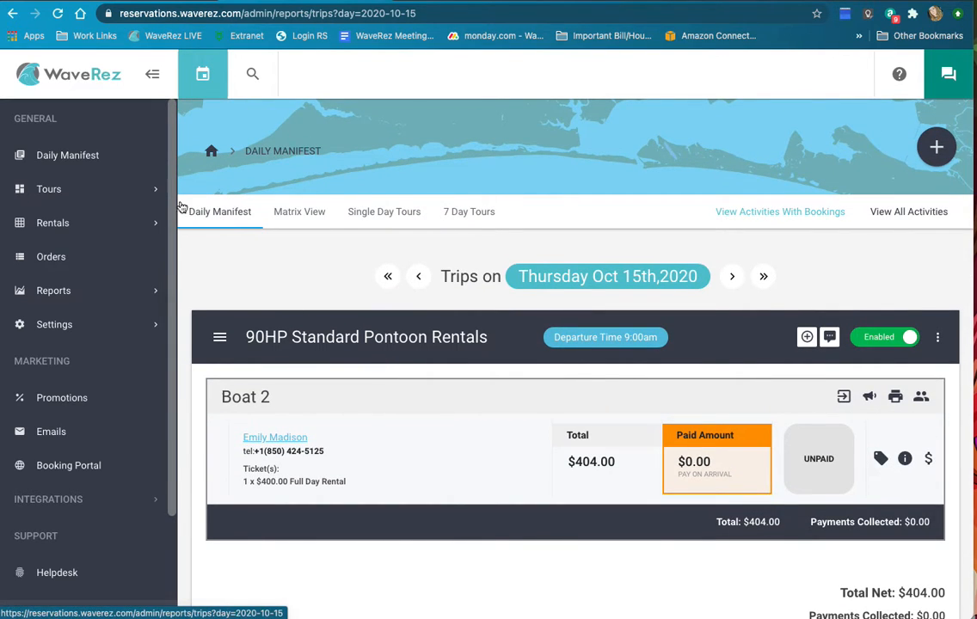
pyautogui.scroll(-3)
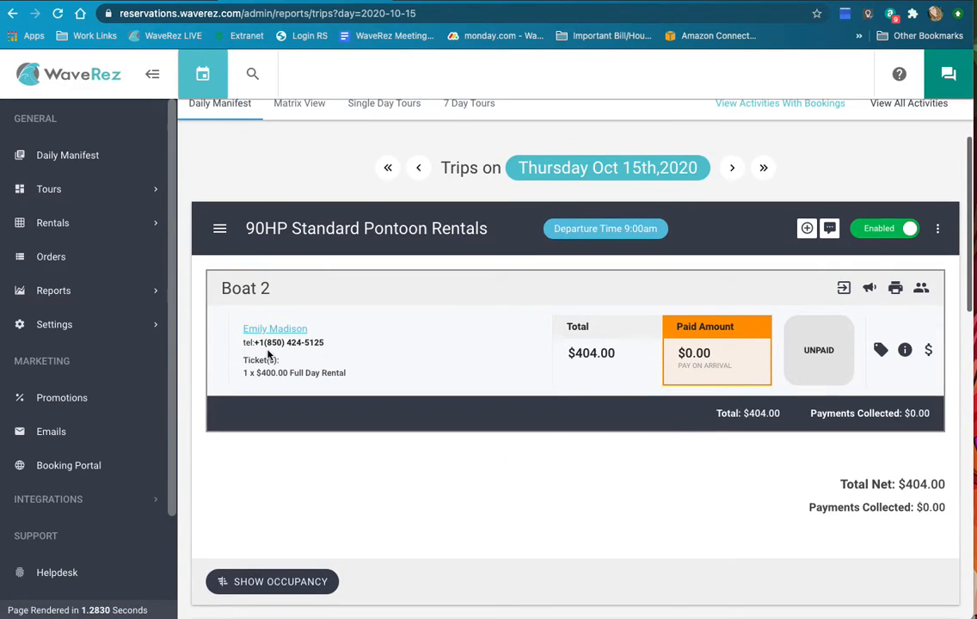
pyautogui.scroll(-3)
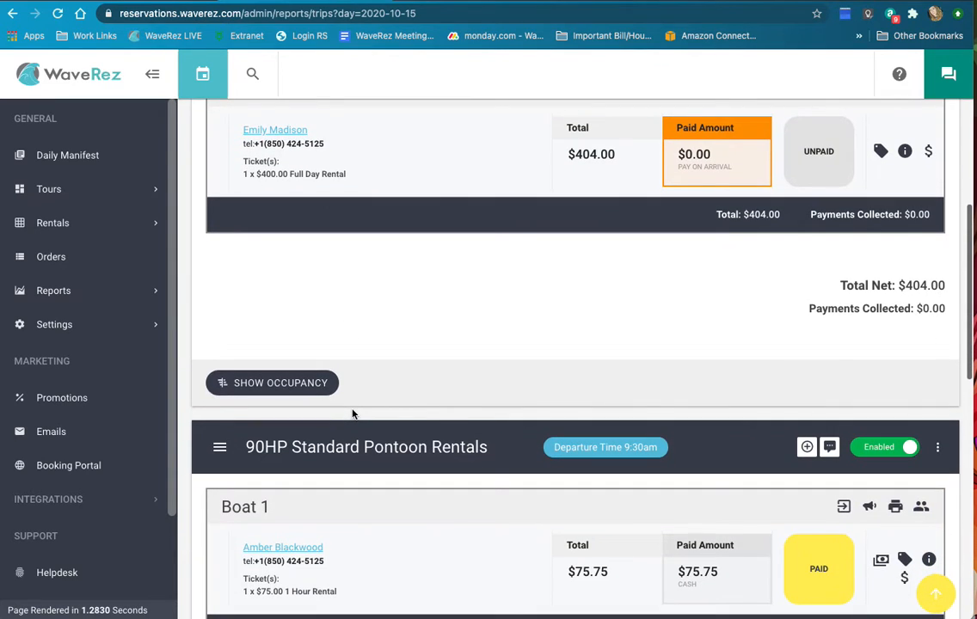
pyautogui.scroll(3)
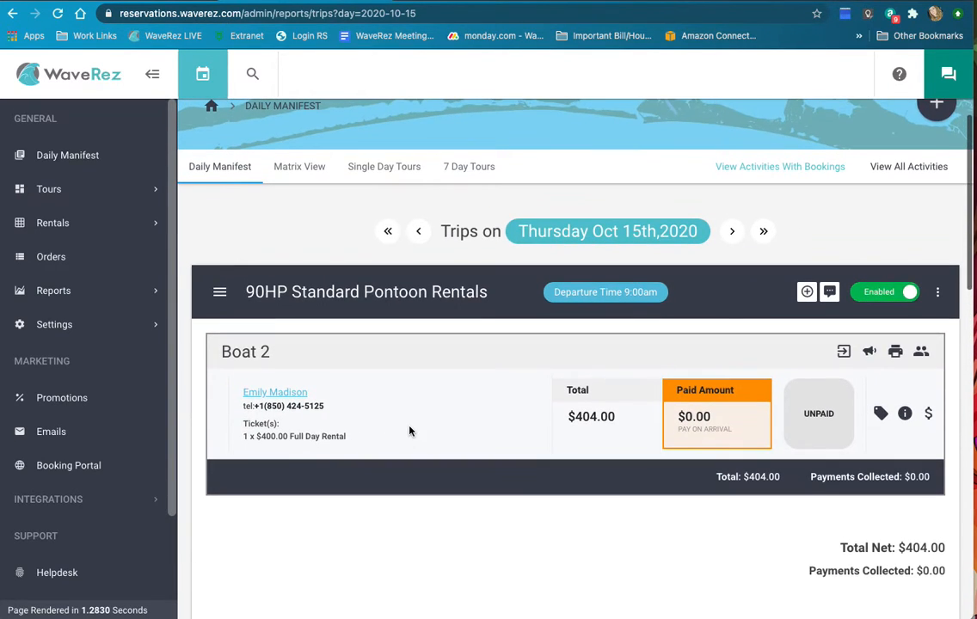
pyautogui.click(275, 392)
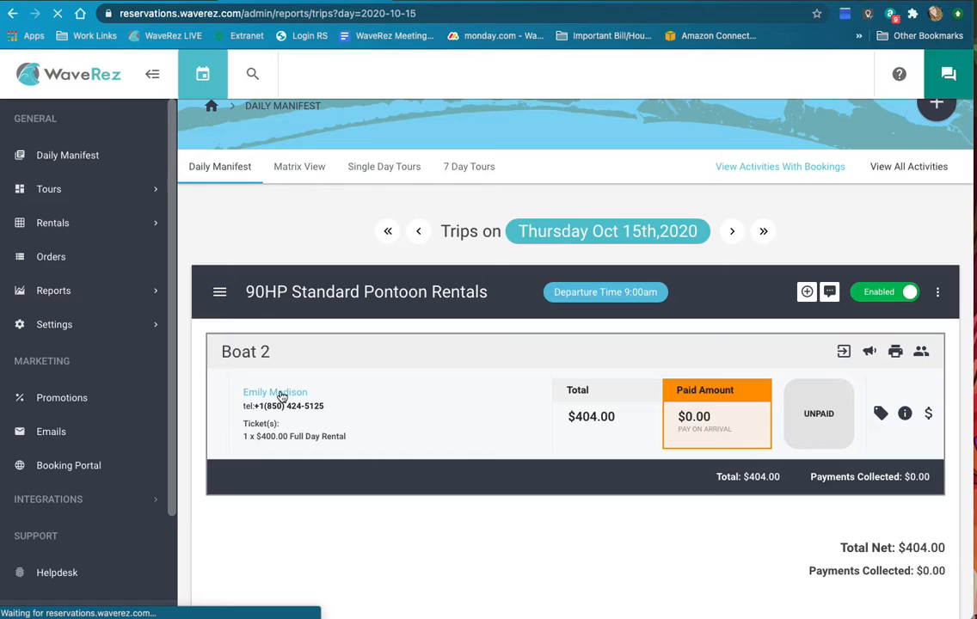
pyautogui.click(275, 392)
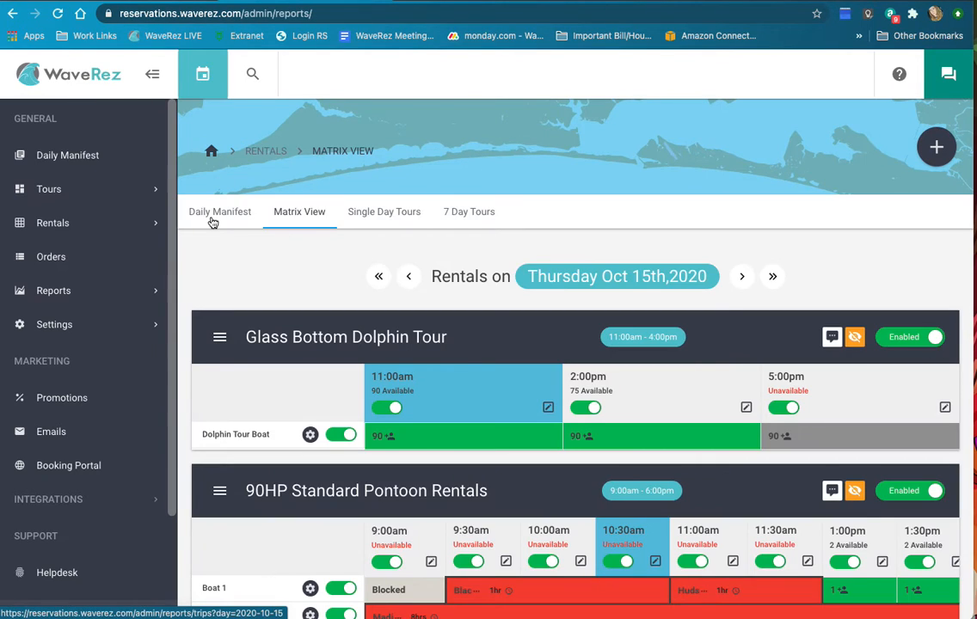
pyautogui.click(220, 212)
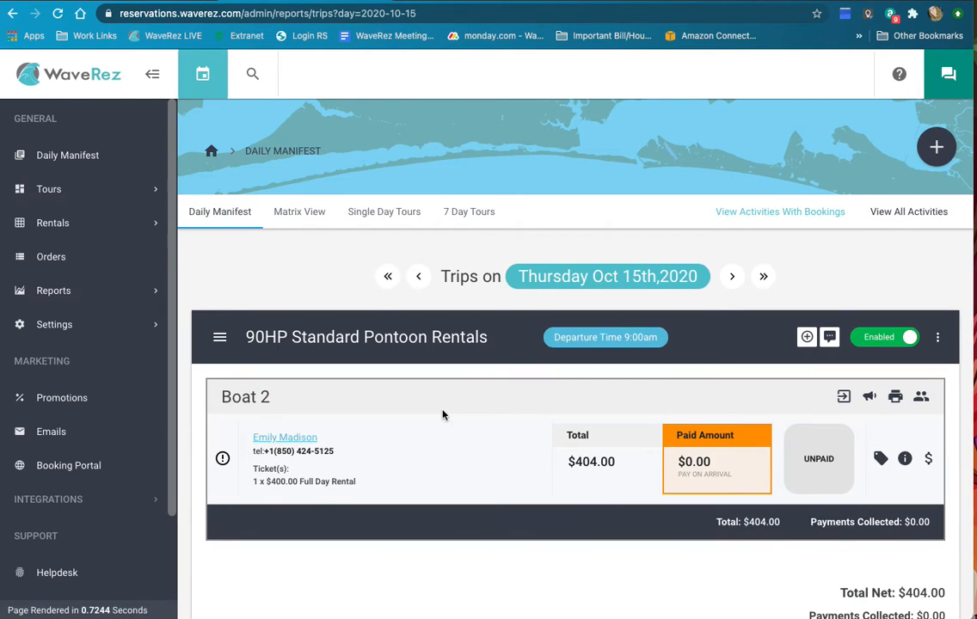
pyautogui.scroll(-3)
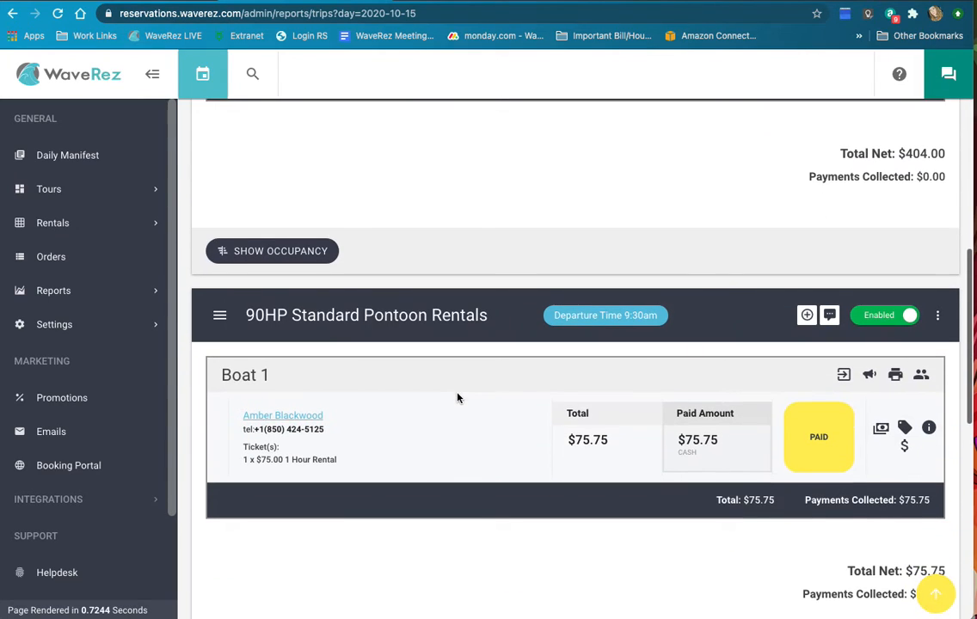
pyautogui.scroll(-3)
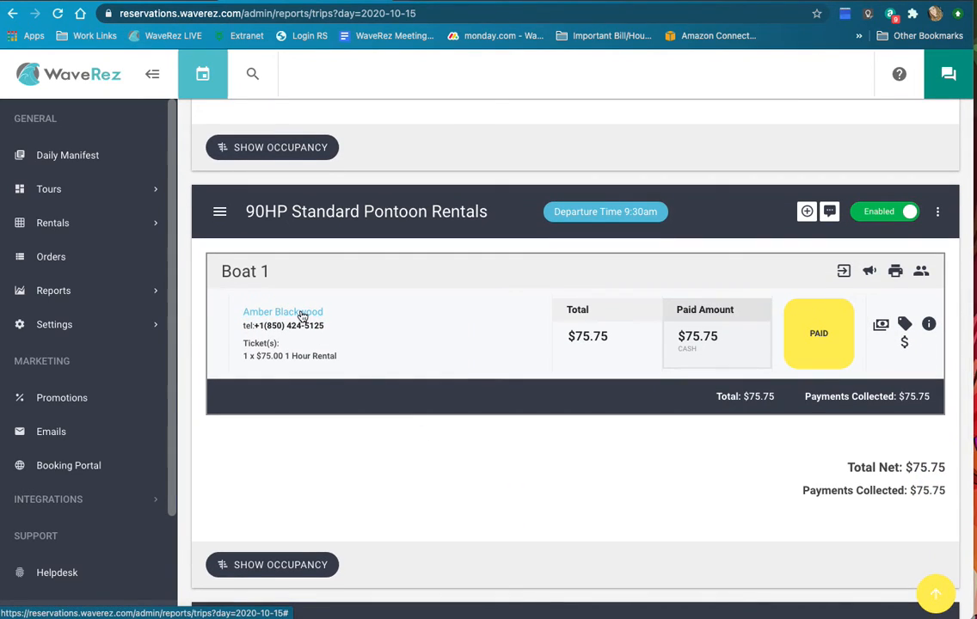